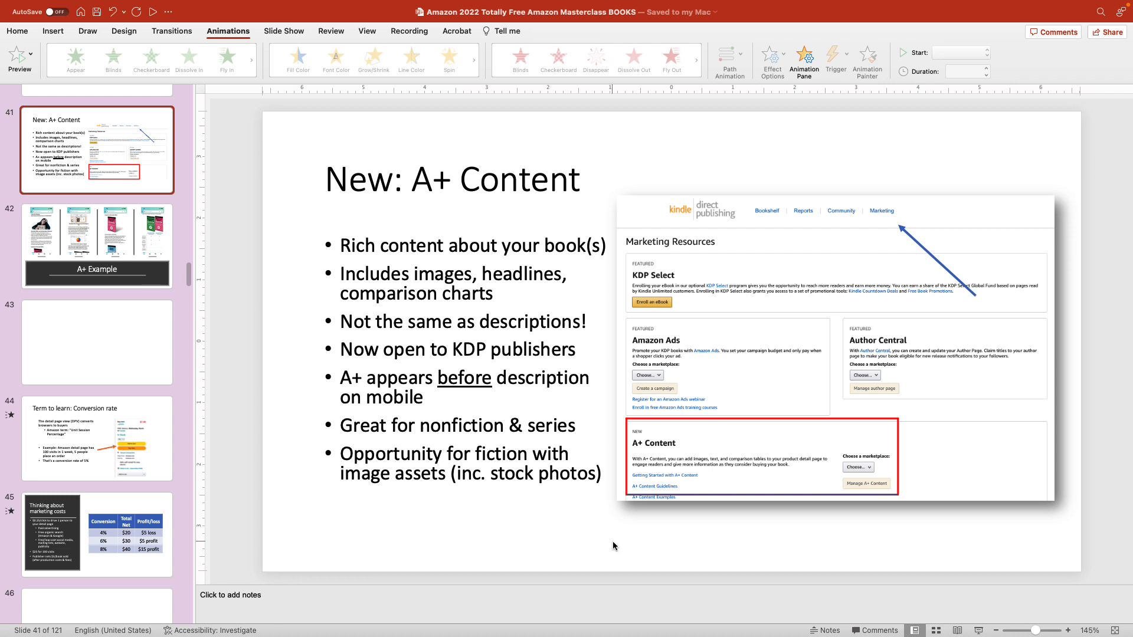
mouse_move(525, 413)
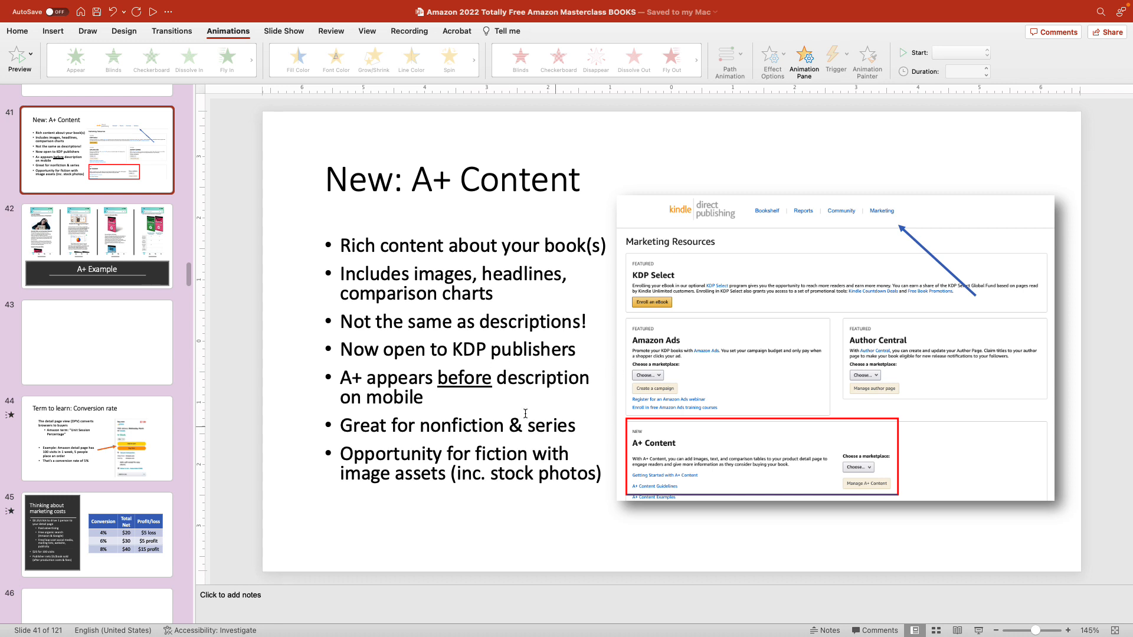
mouse_move(428, 410)
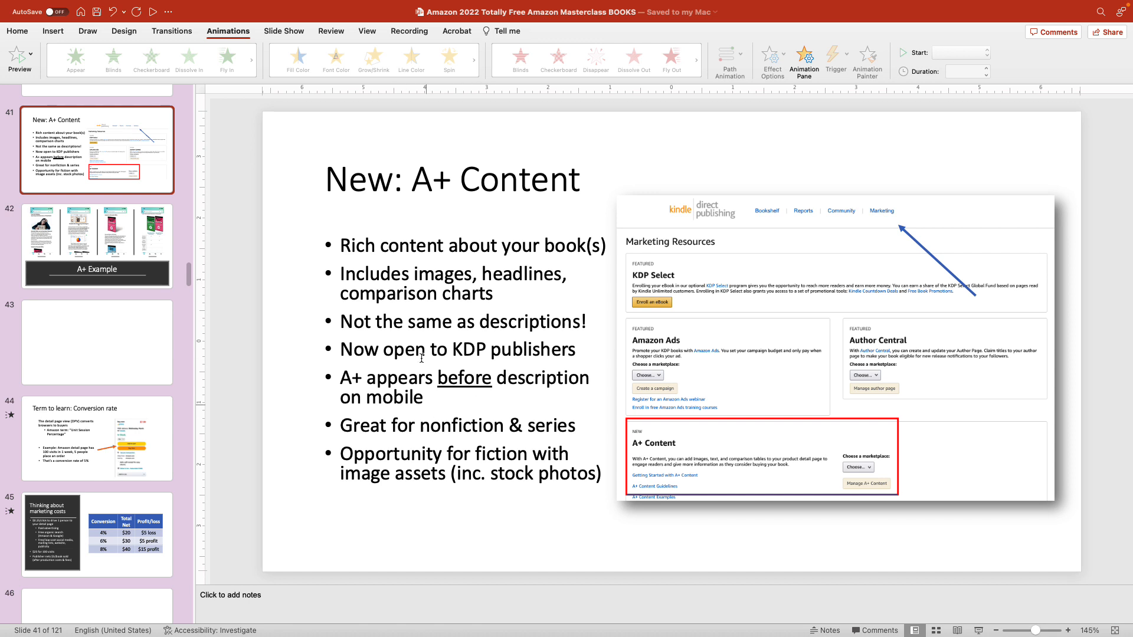
mouse_move(457, 446)
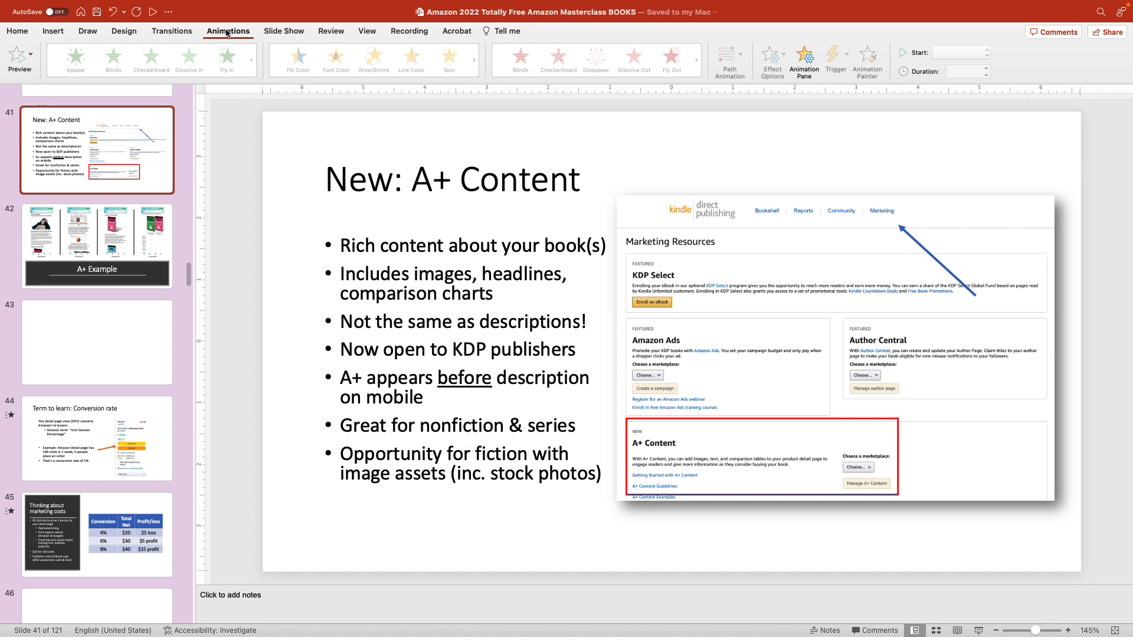
Show the empty Animation Pane for 'New: A+ Content' and select the bullet list placeholder.
click(17, 30)
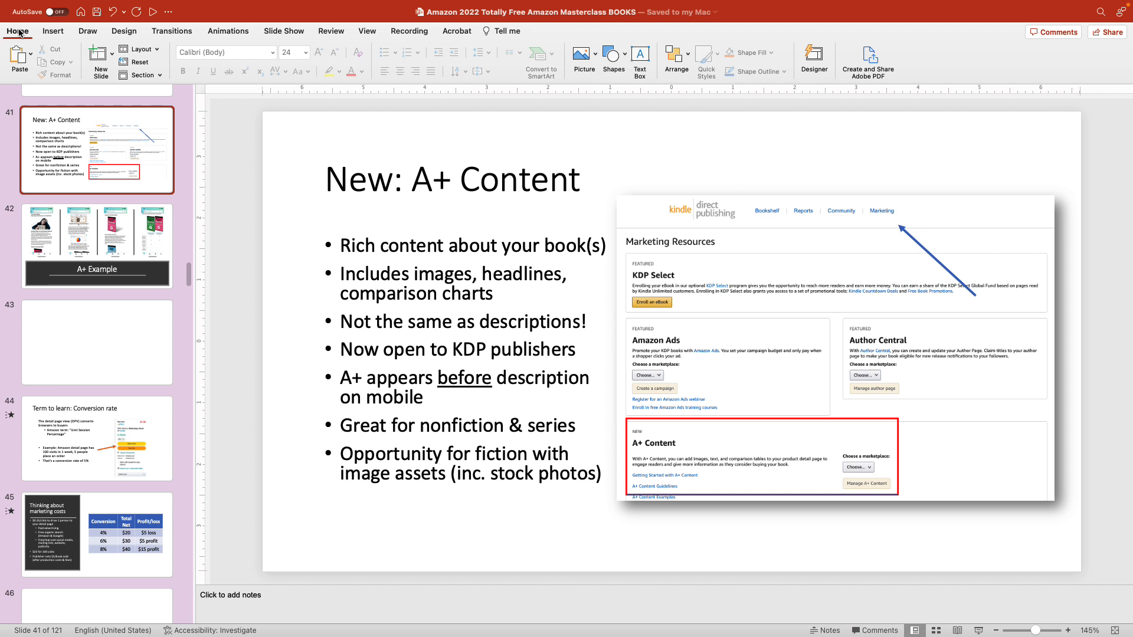
mouse_move(225, 24)
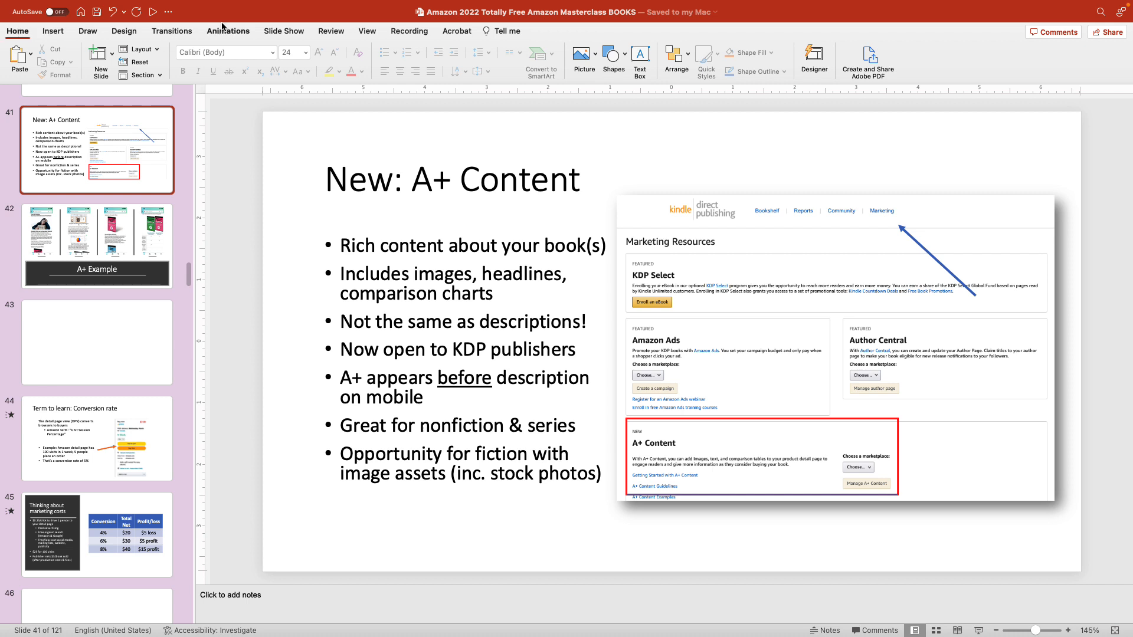
click(228, 30)
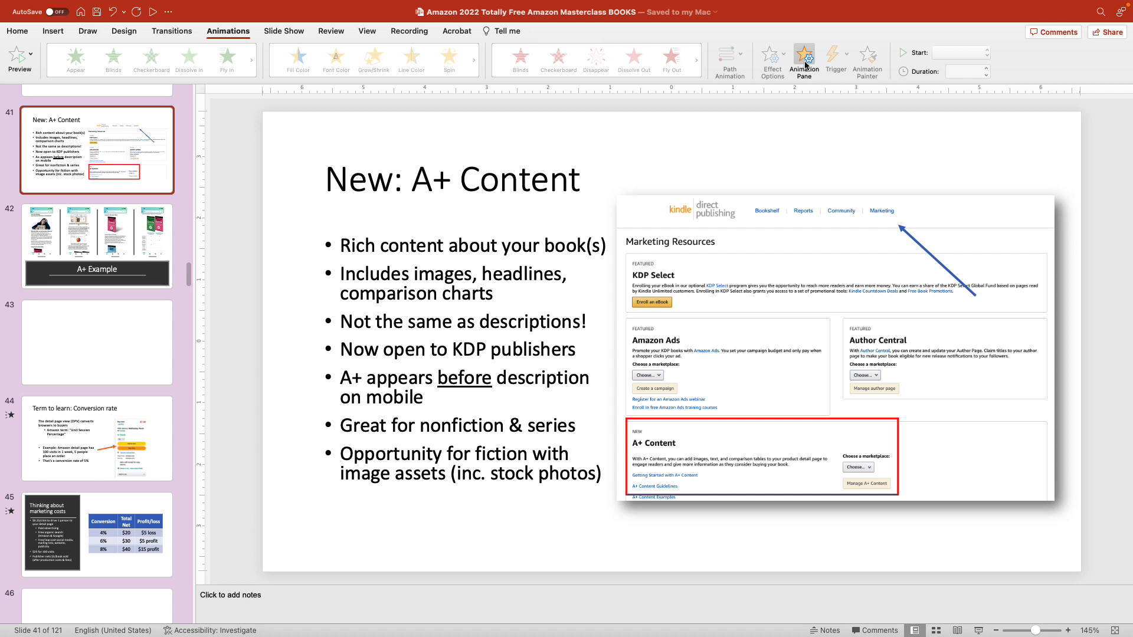
click(804, 62)
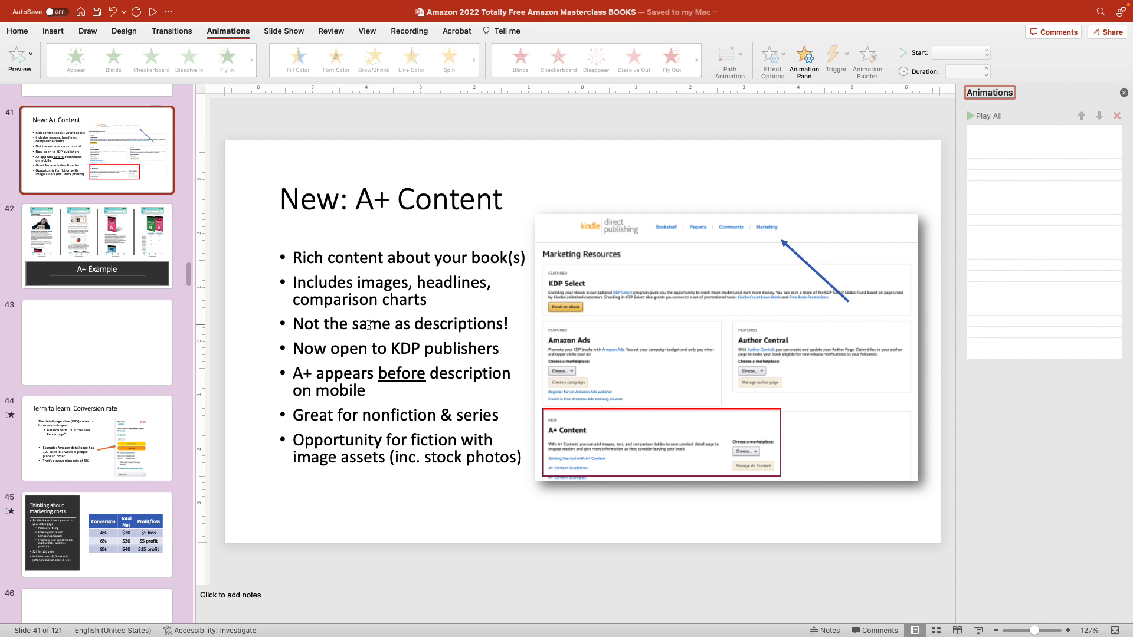
click(397, 325)
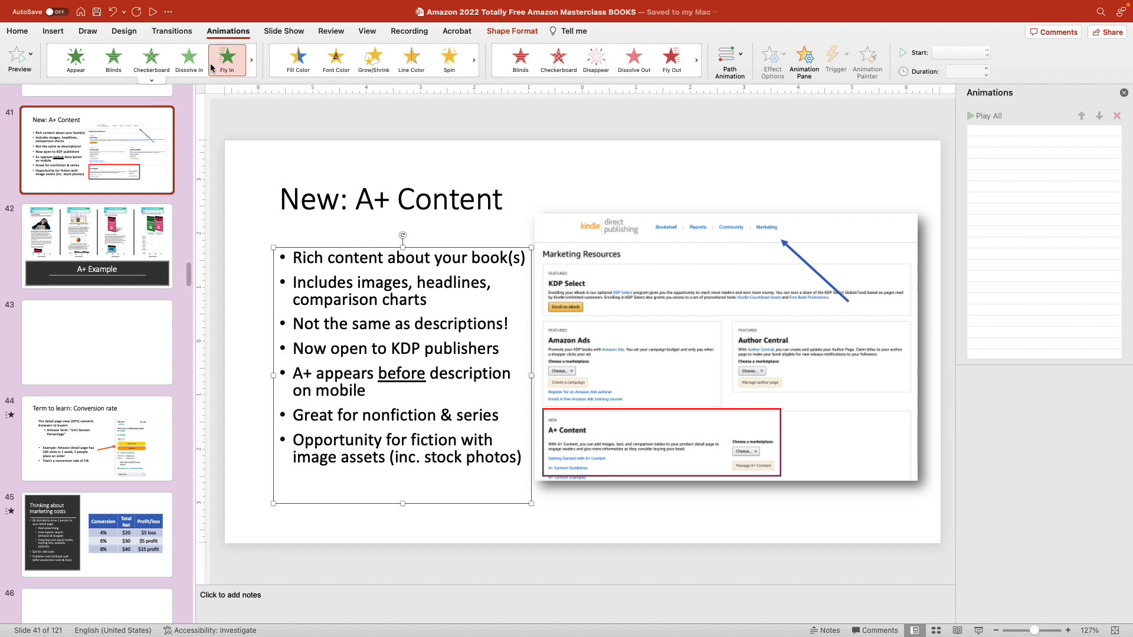
Apply the Fly In entrance to the seven-bullet list, then bring up Slide Show options.
click(226, 59)
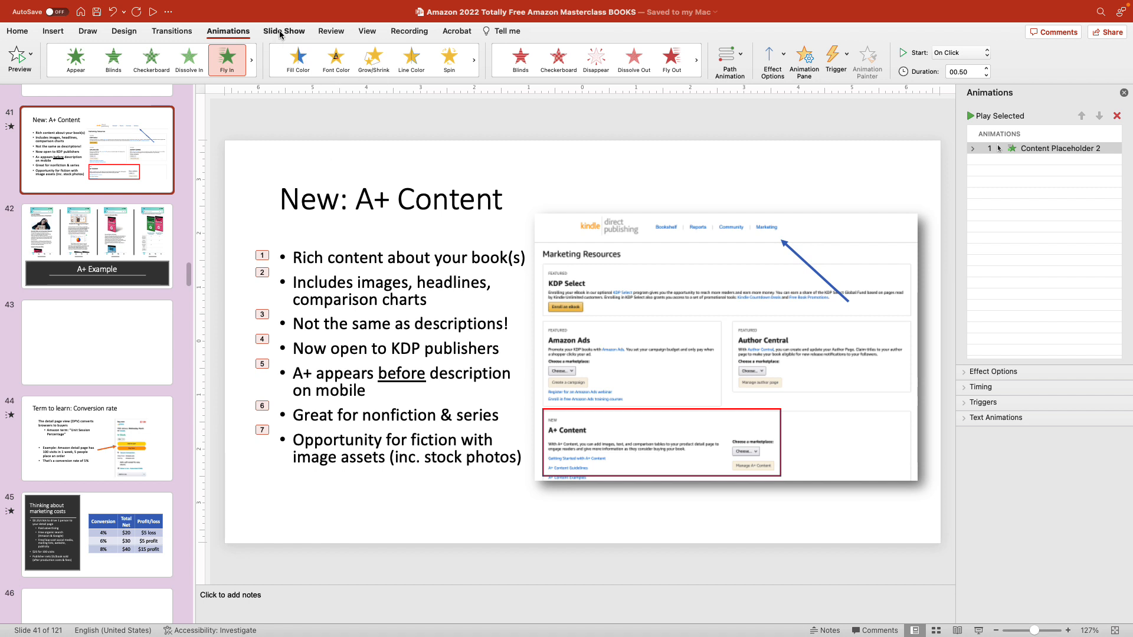
click(284, 30)
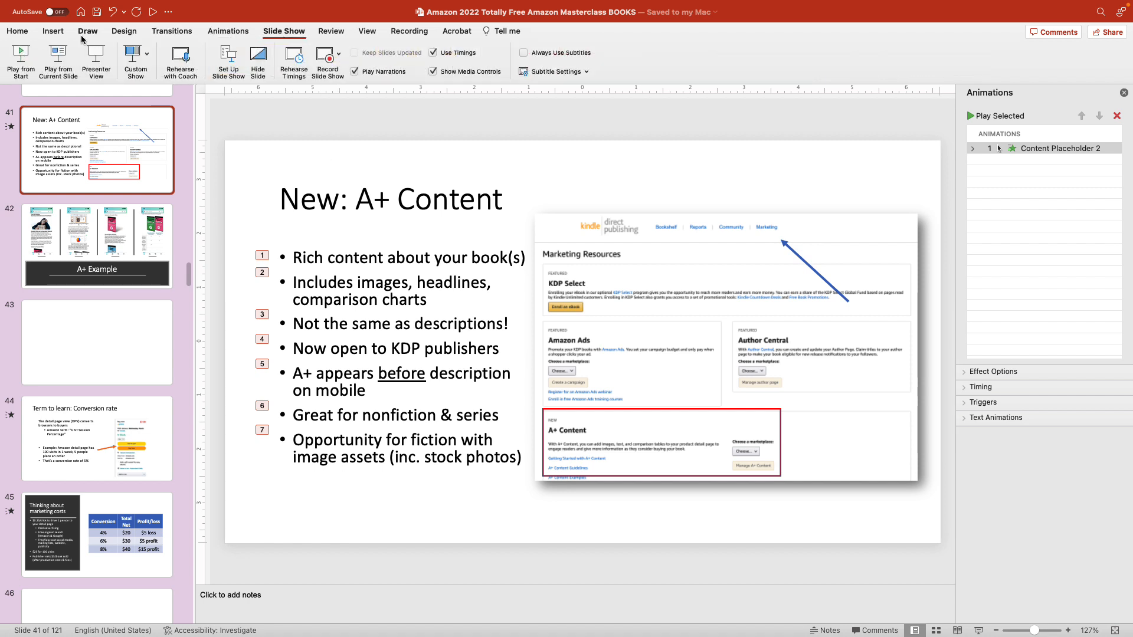